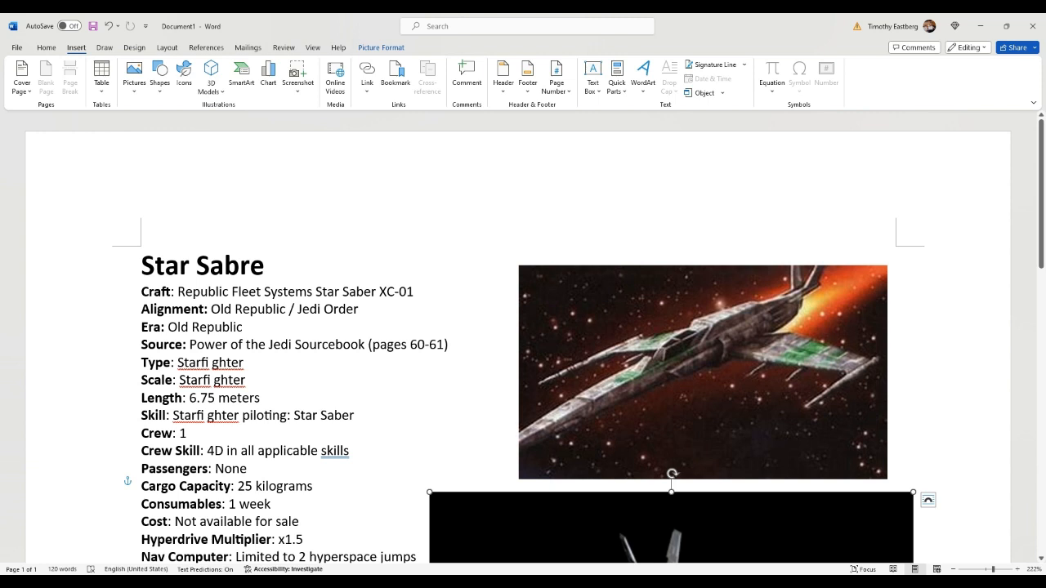
pyautogui.scroll(-3)
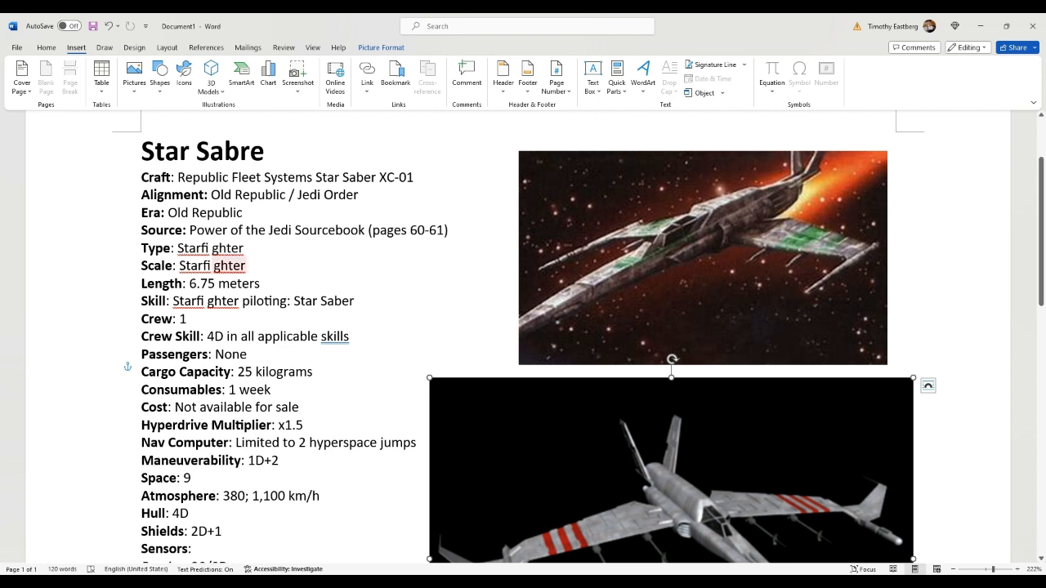
pyautogui.scroll(-3)
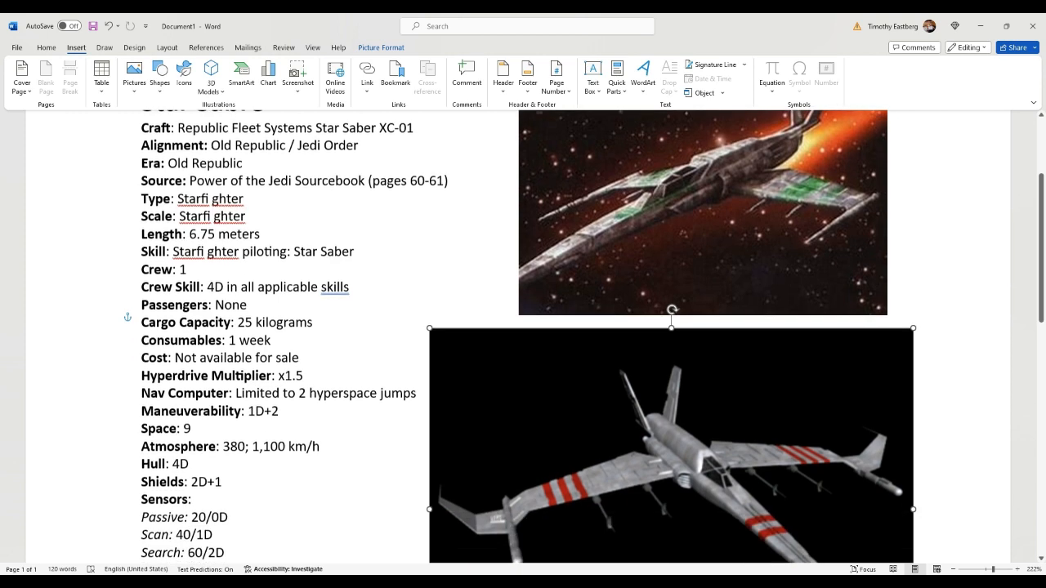
pyautogui.scroll(-3)
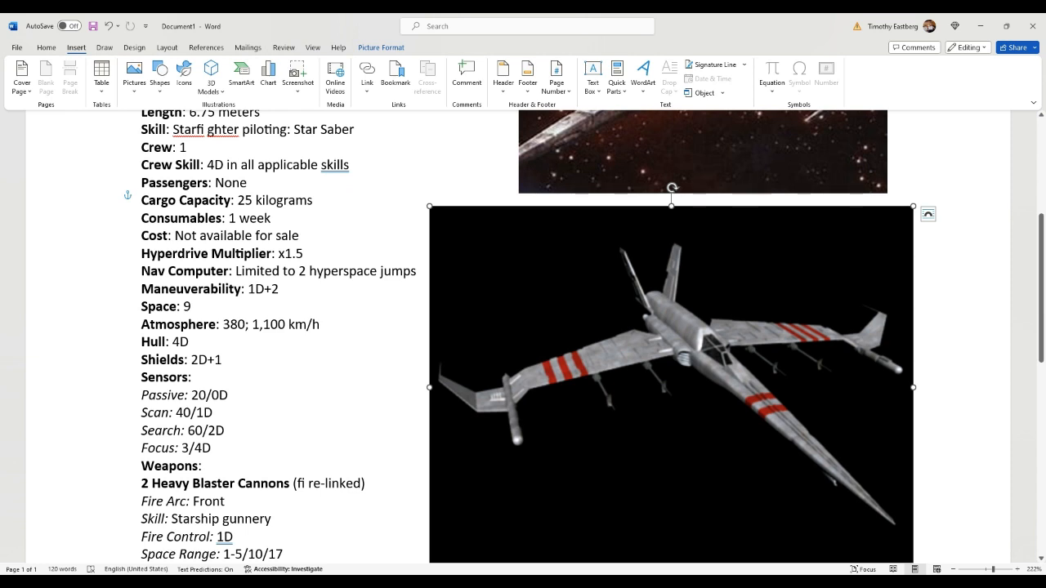
pyautogui.scroll(-3)
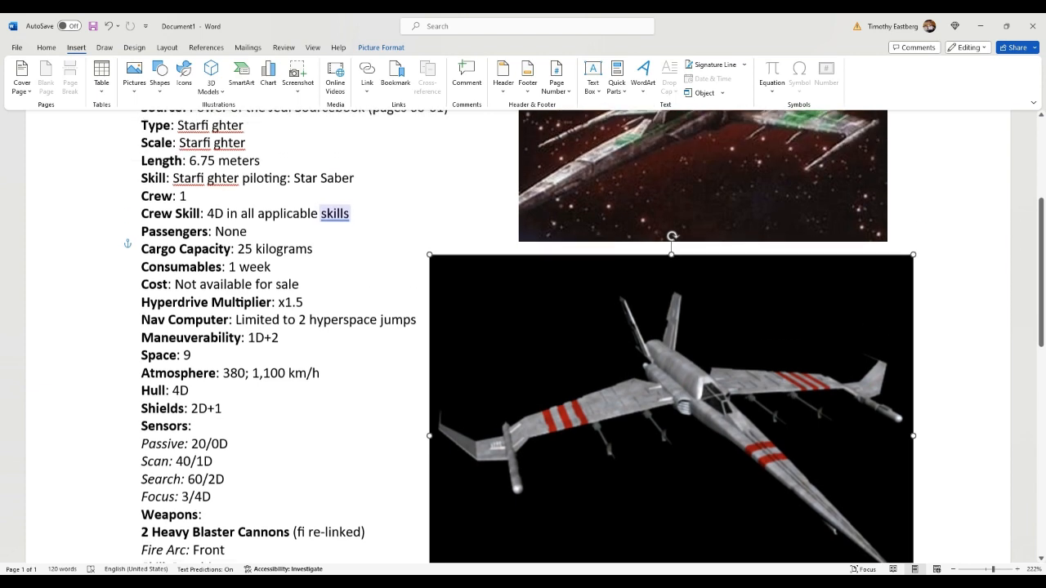
pyautogui.scroll(-3)
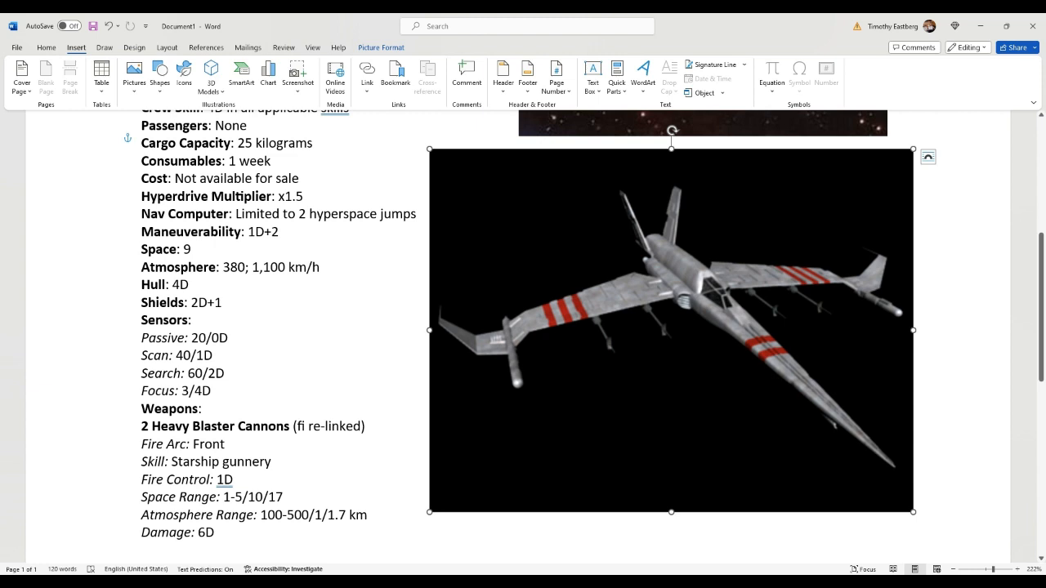
pyautogui.scroll(-3)
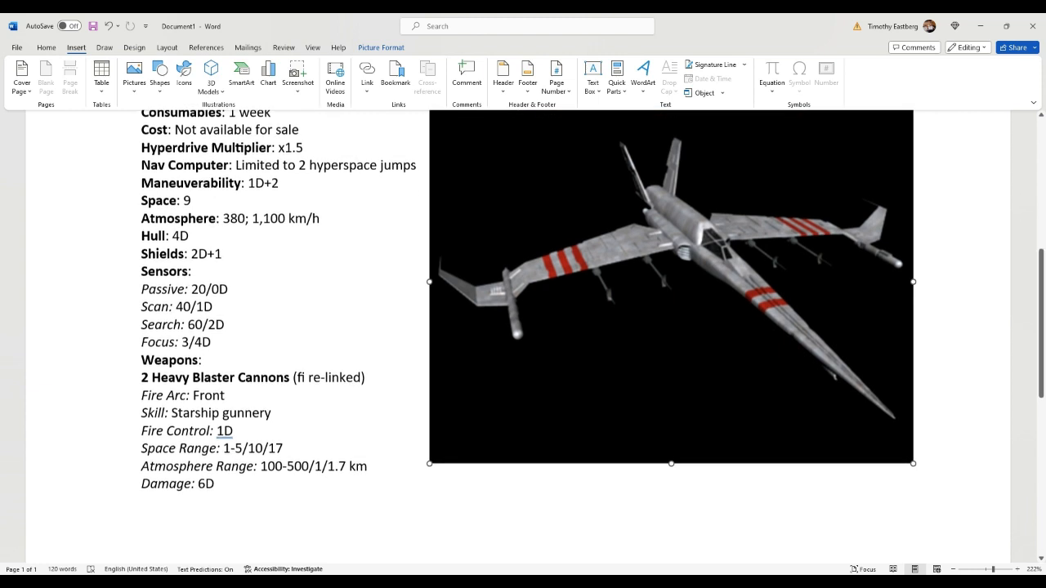
pyautogui.scroll(-3)
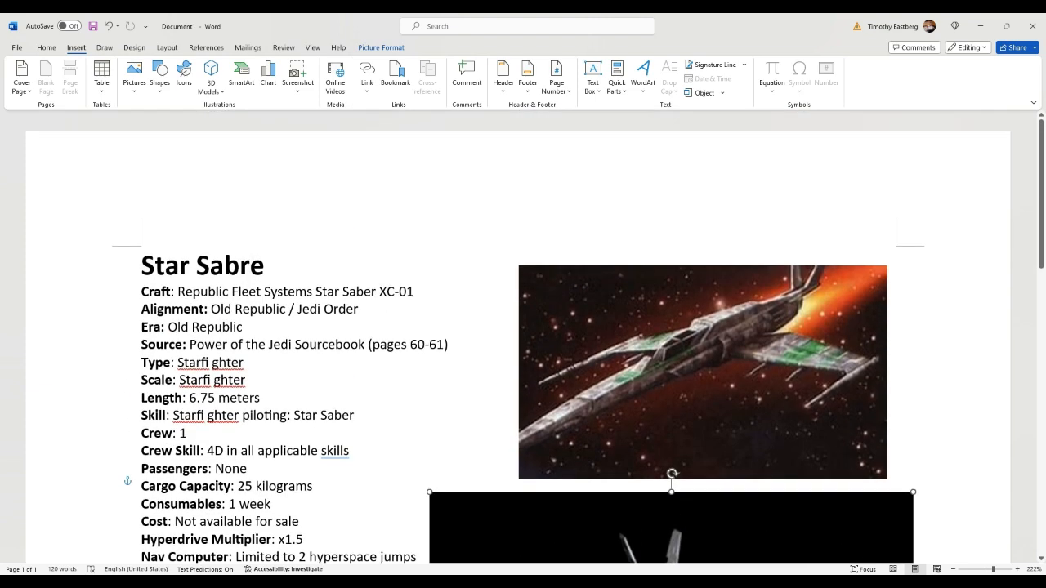
pyautogui.scroll(-3)
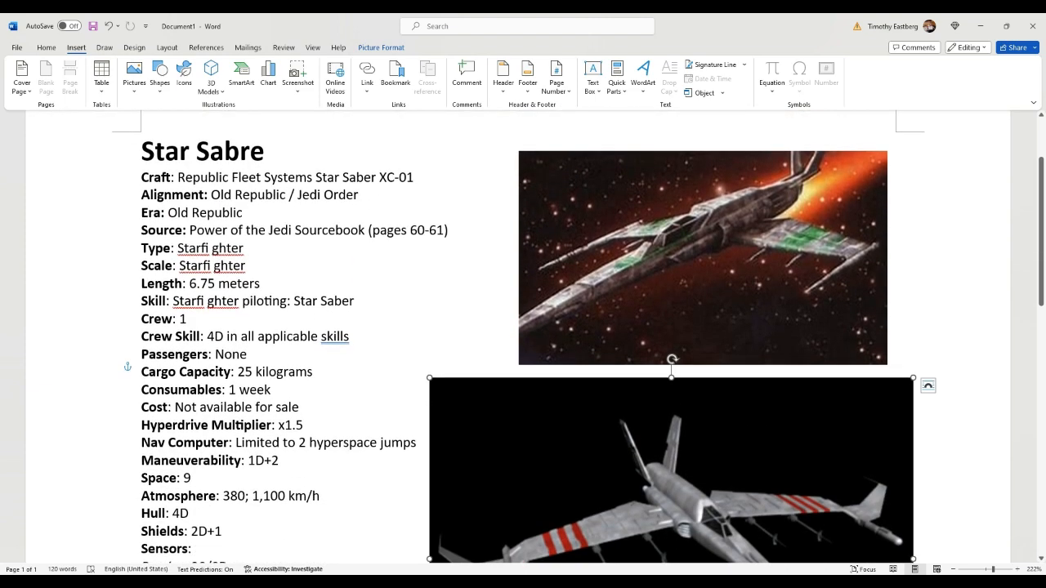
pyautogui.scroll(-3)
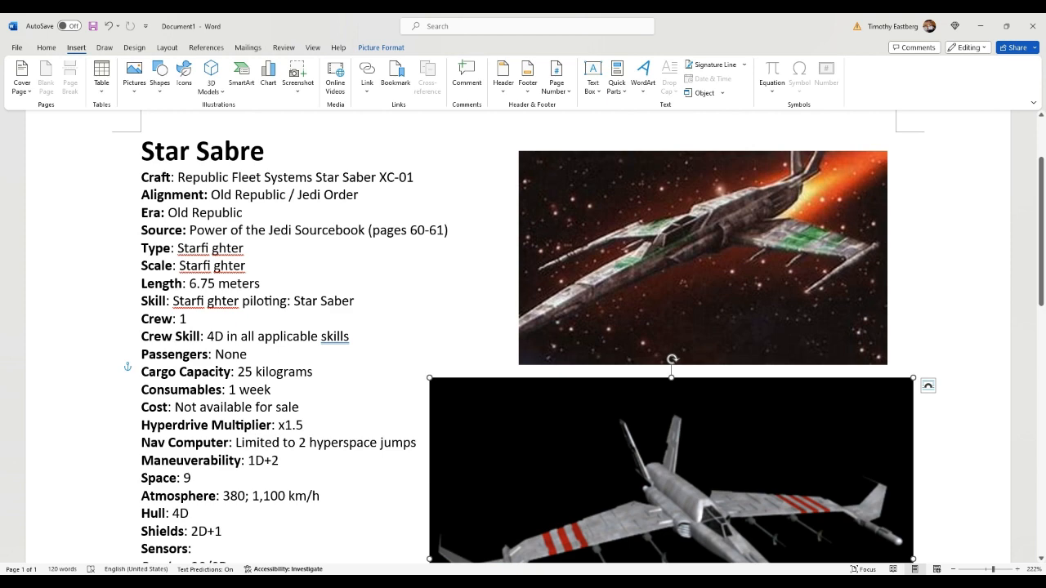
pyautogui.scroll(-3)
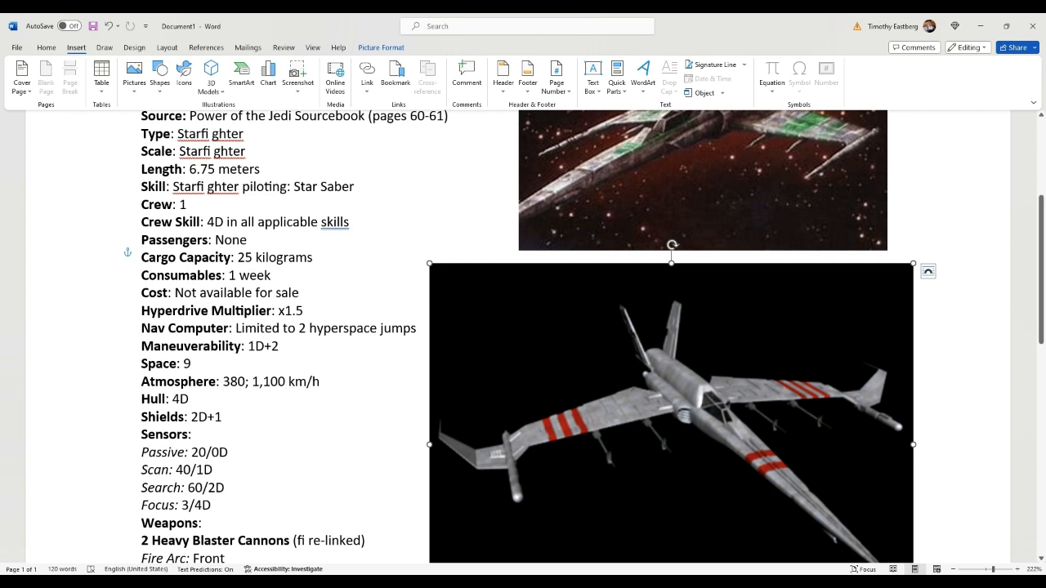
pyautogui.scroll(-3)
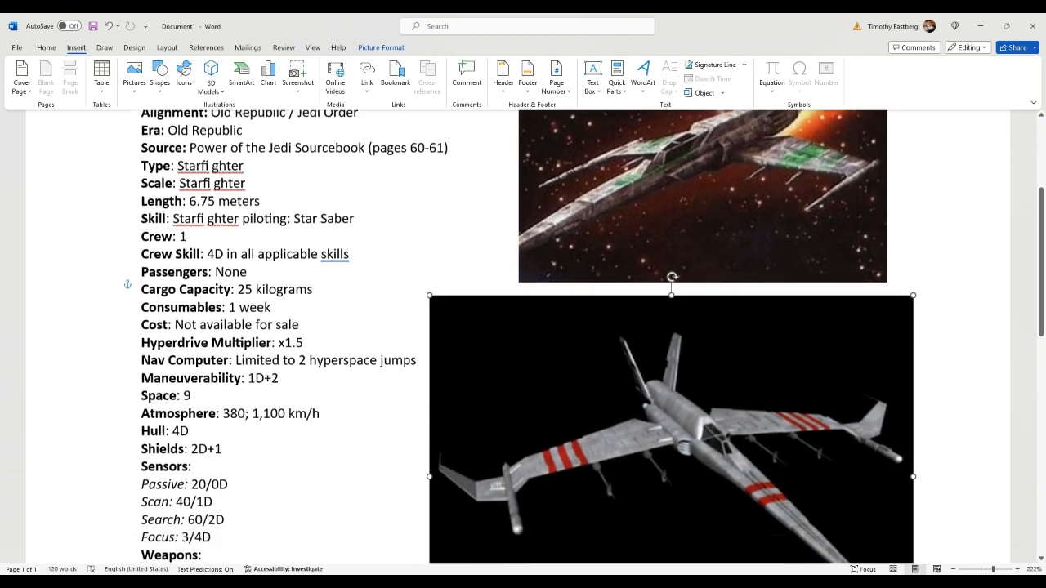
pyautogui.scroll(-3)
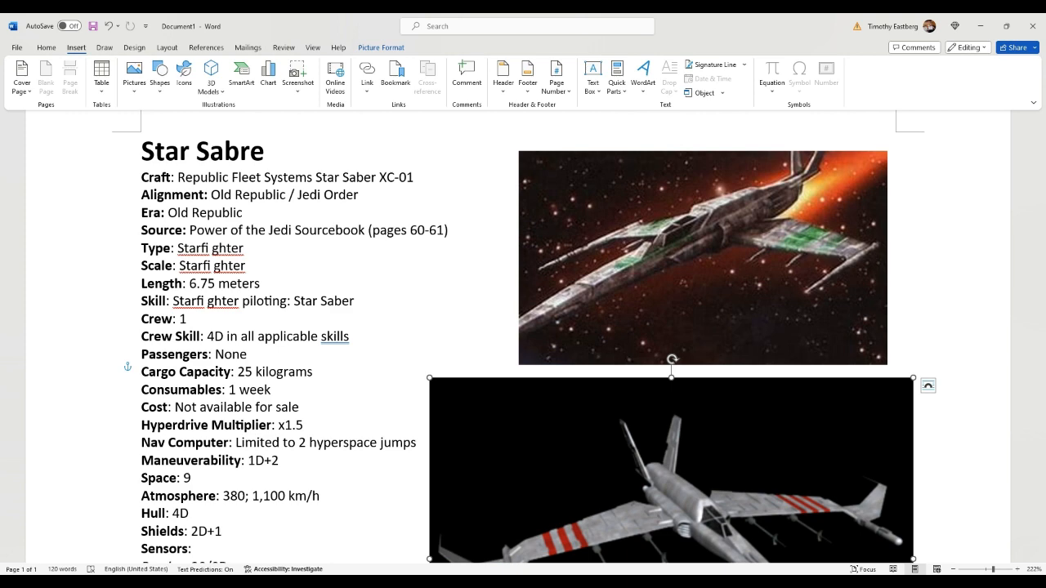
pyautogui.scroll(-3)
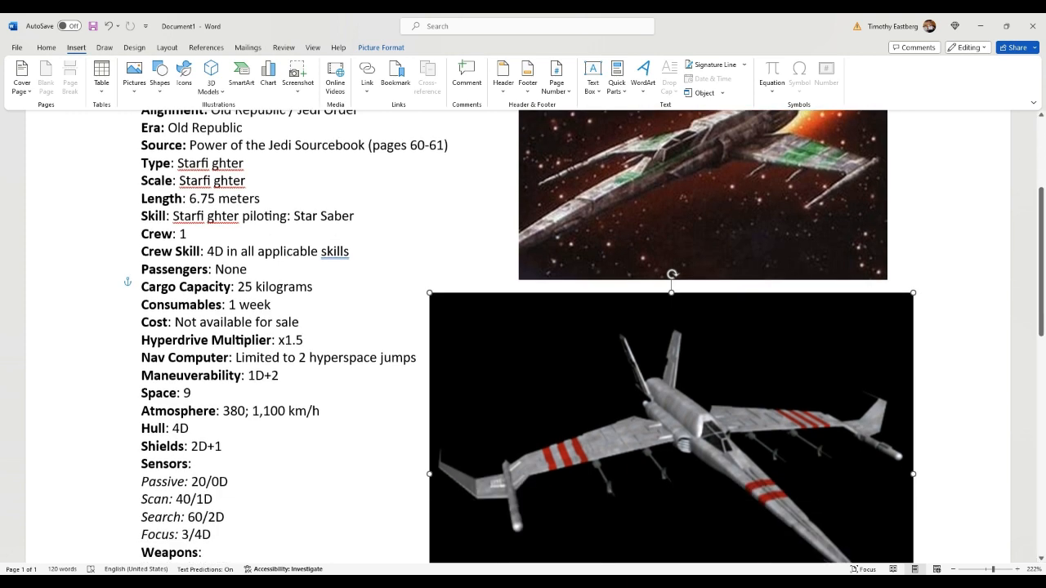
pyautogui.scroll(-3)
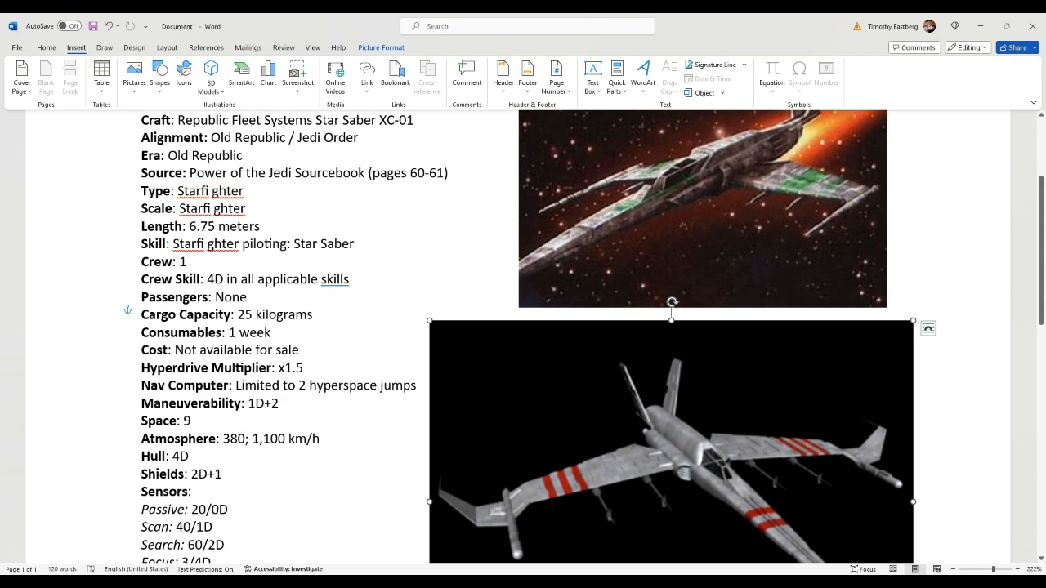
pyautogui.scroll(-3)
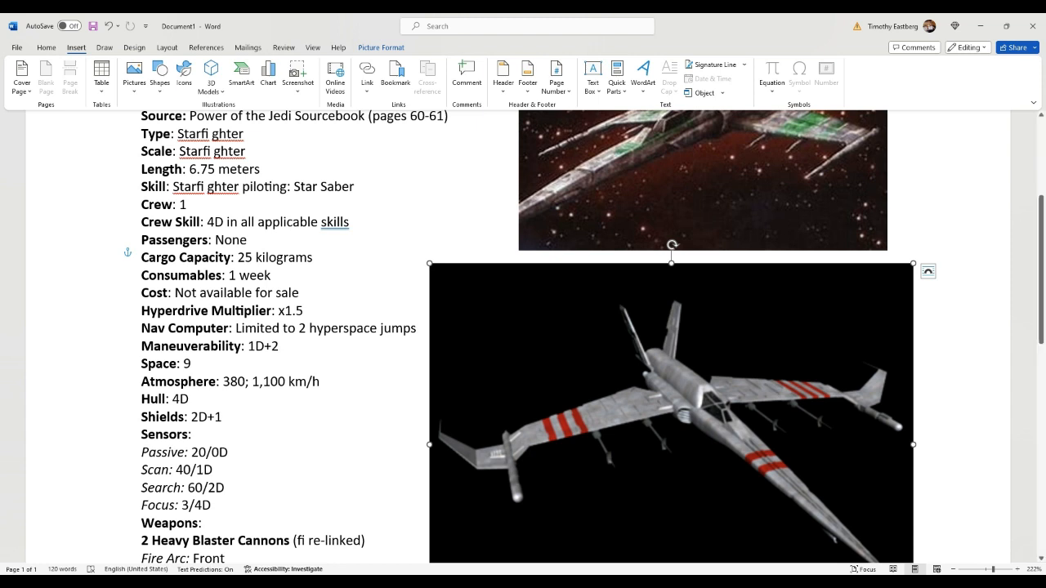
pyautogui.scroll(-3)
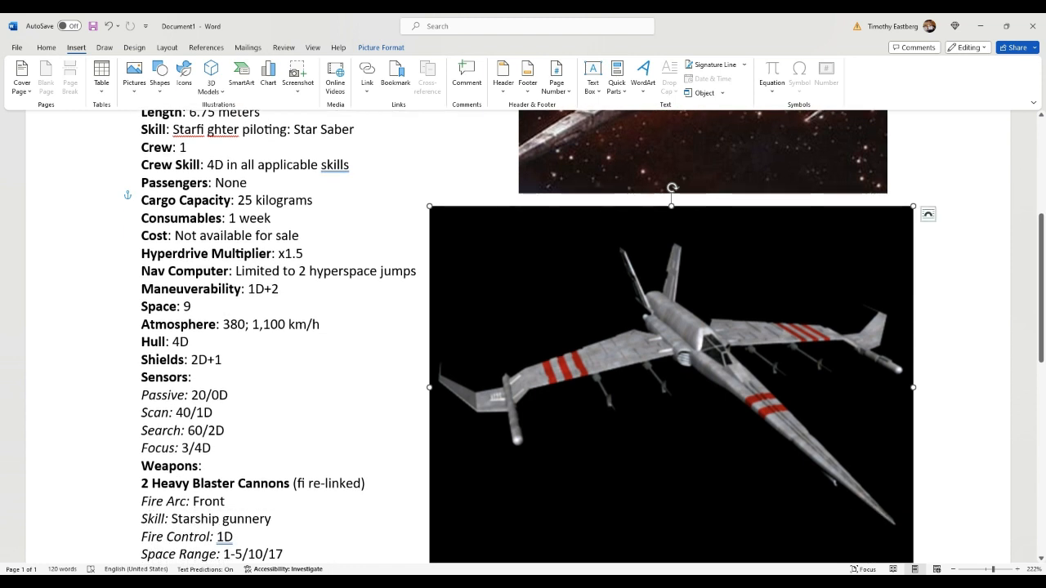